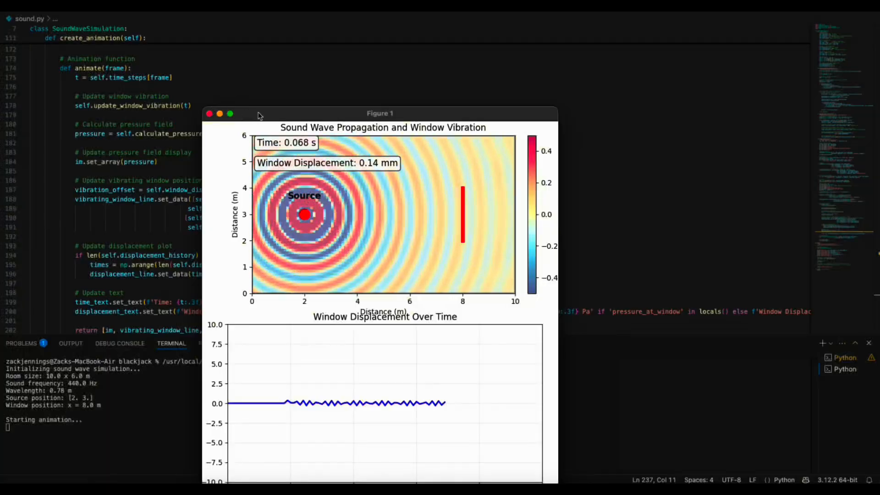
Run sound.py and watch the Figure 1 animation of wave propagation and window displacement.
{"action": "left_click_drag", "start_coordinate": [379, 112], "coordinate": [658, 34]}
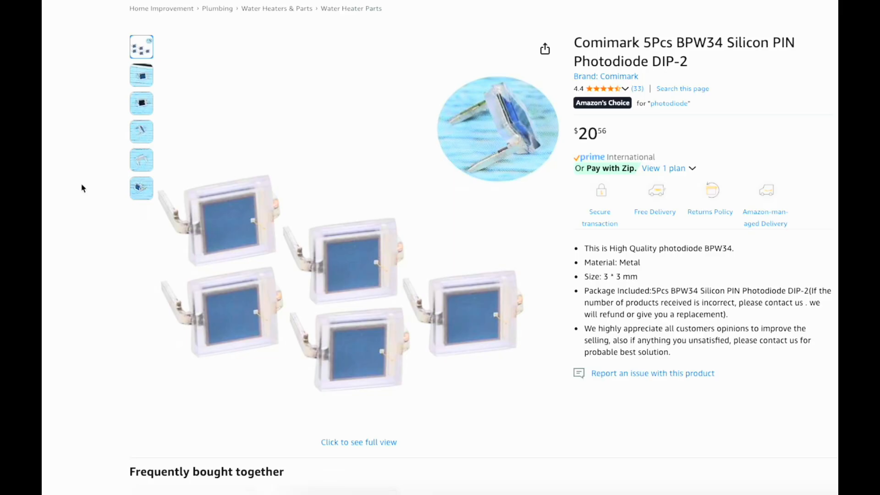
{"action": "mouse_move", "coordinate": [74, 190]}
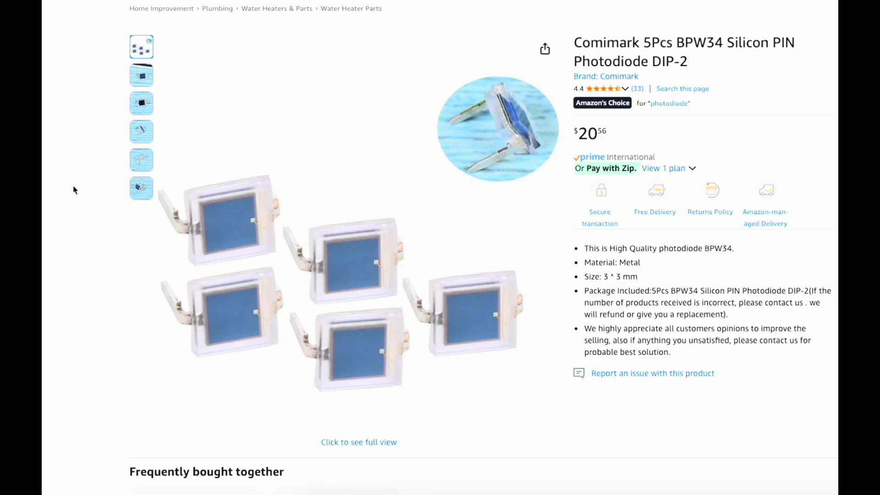
Browse all five BPW34 photodiode photos: close-up, front, side, back and last.
{"action": "left_click", "coordinate": [141, 75]}
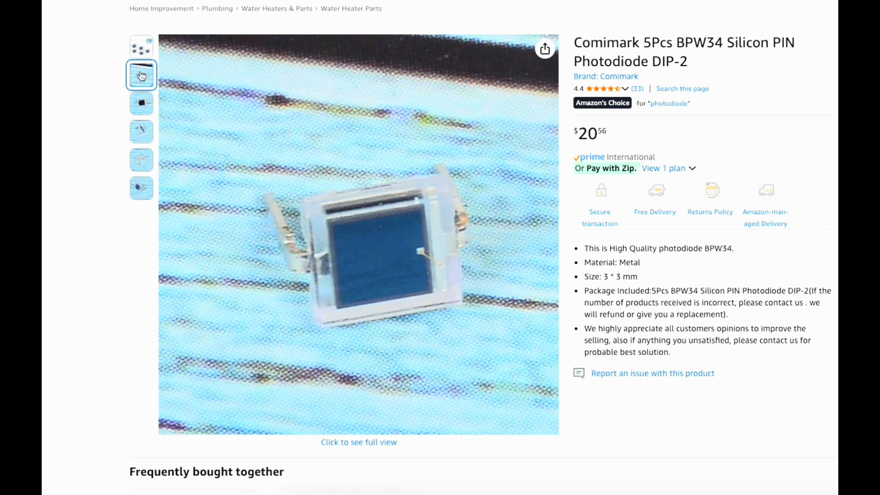
{"action": "left_click", "coordinate": [141, 103]}
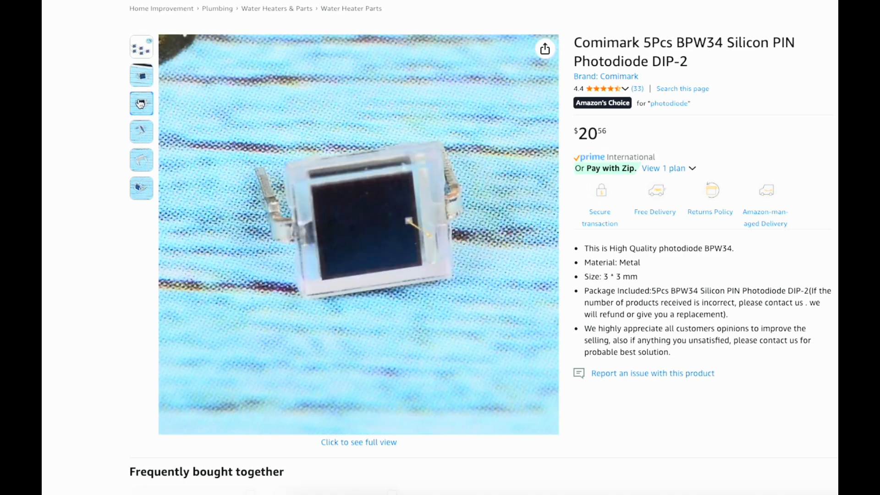
{"action": "left_click", "coordinate": [141, 131]}
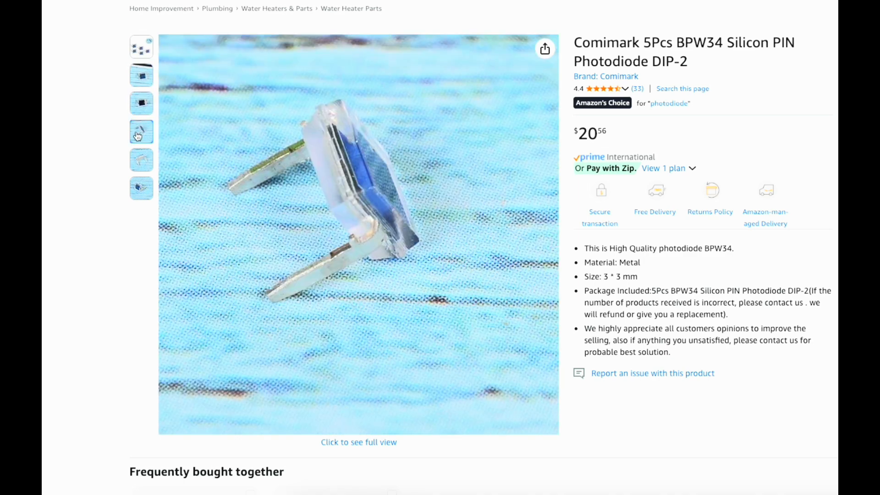
{"action": "left_click", "coordinate": [141, 159]}
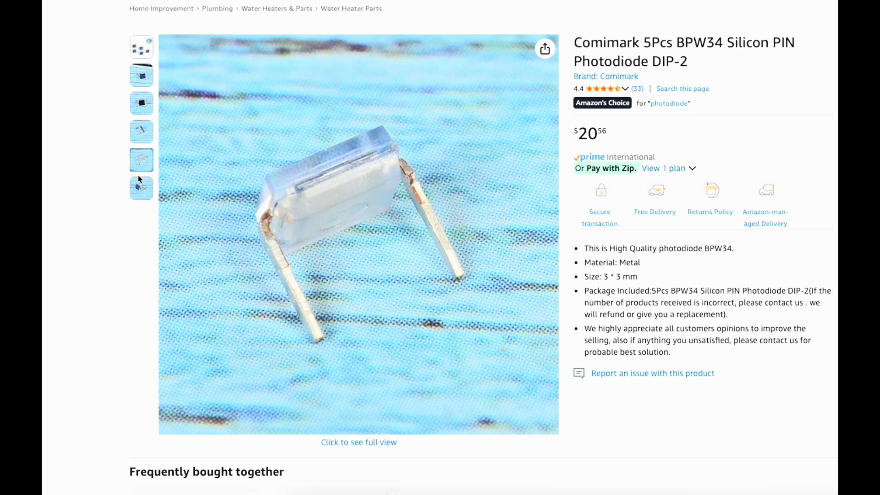
{"action": "left_click", "coordinate": [141, 188]}
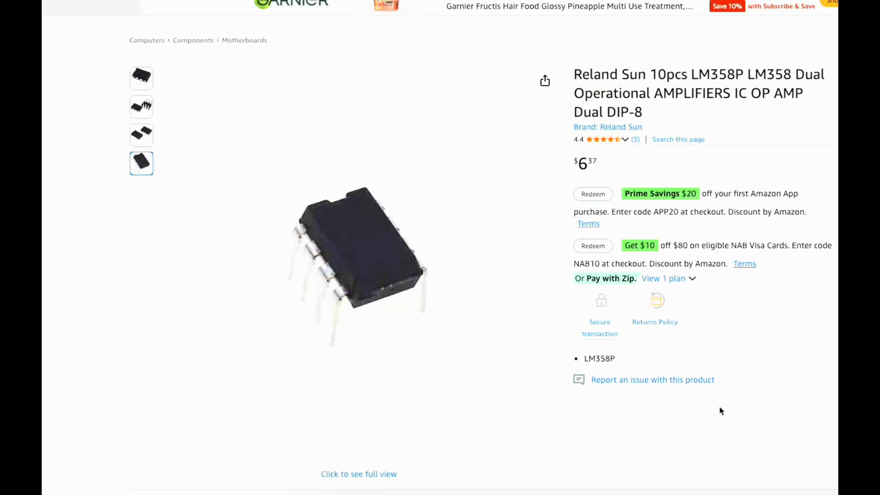
Look through the LM358 and TL072 op-amp listing photos, ending on the TL072 page.
{"action": "left_click", "coordinate": [141, 78]}
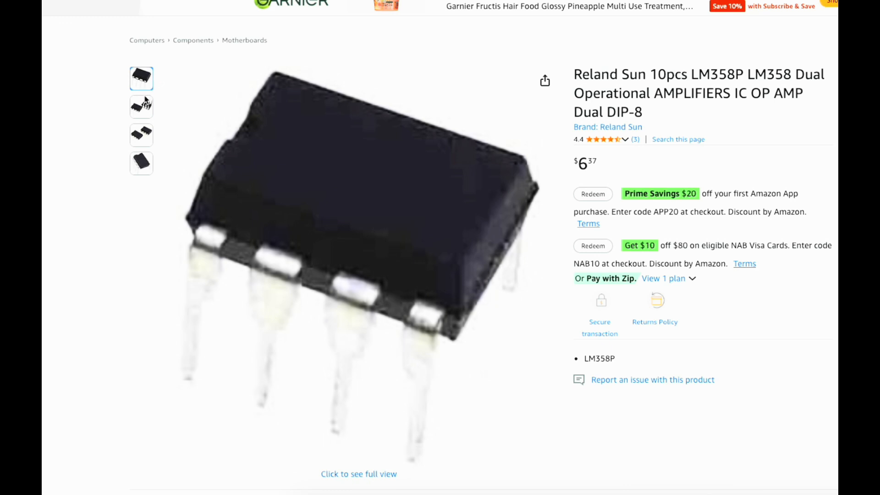
{"action": "left_click", "coordinate": [142, 136]}
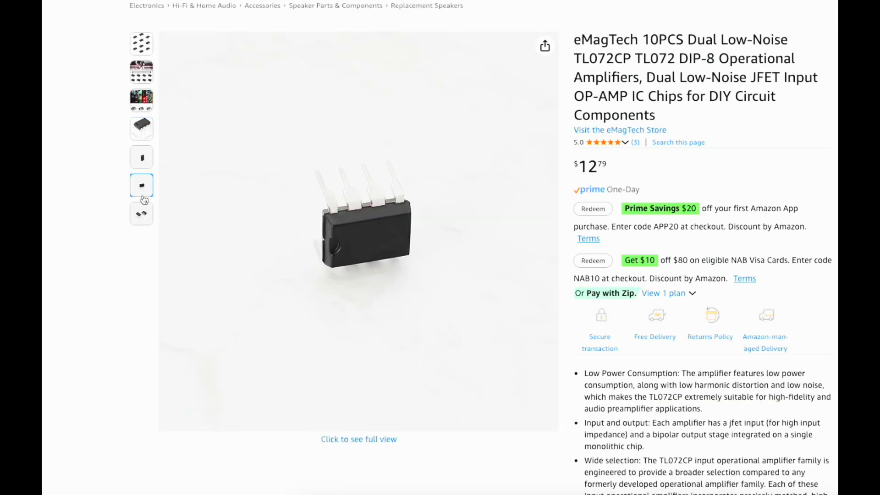
{"action": "left_click", "coordinate": [141, 129]}
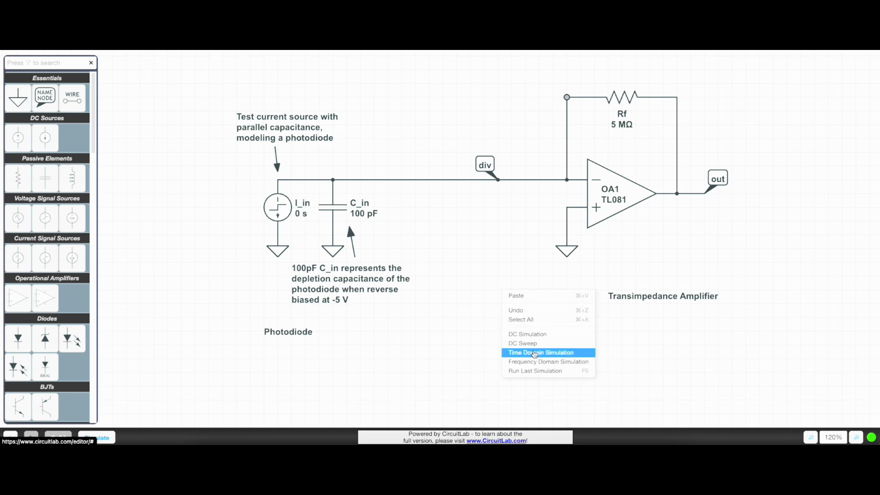
Run time-domain and frequency-domain simulations of the amplifier, then bring up the OPT101 datasheet from DigiKey.
{"action": "left_click", "coordinate": [540, 352]}
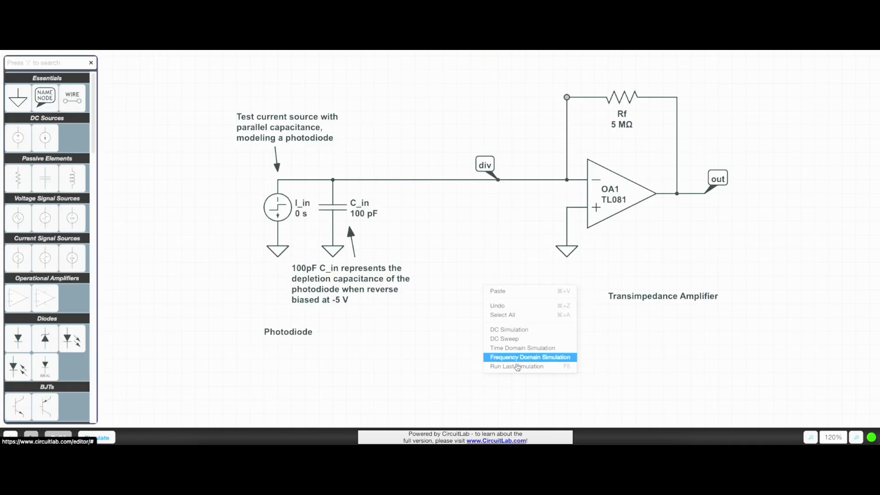
{"action": "left_click", "coordinate": [529, 356]}
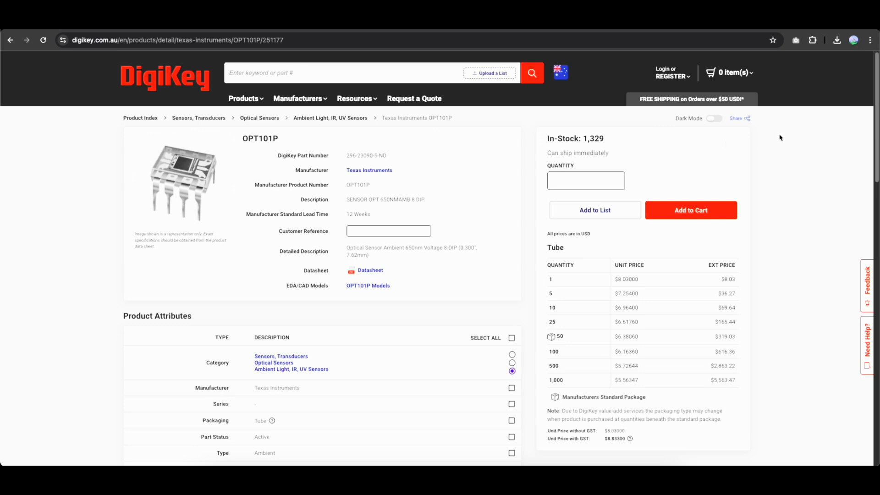
{"action": "mouse_move", "coordinate": [781, 137]}
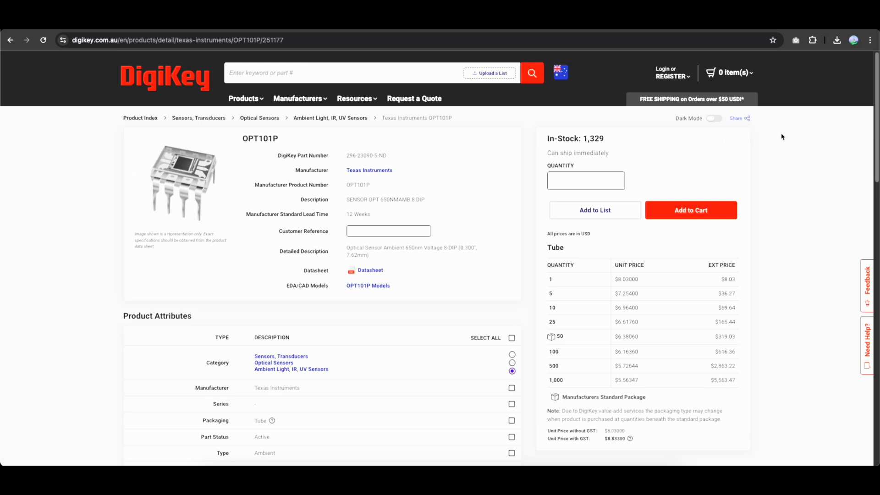
{"action": "left_click", "coordinate": [369, 269]}
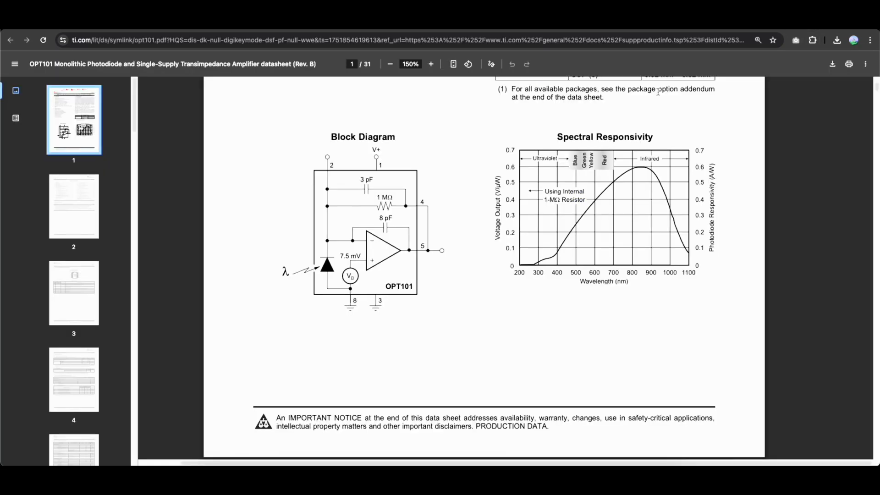
{"action": "mouse_move", "coordinate": [448, 305]}
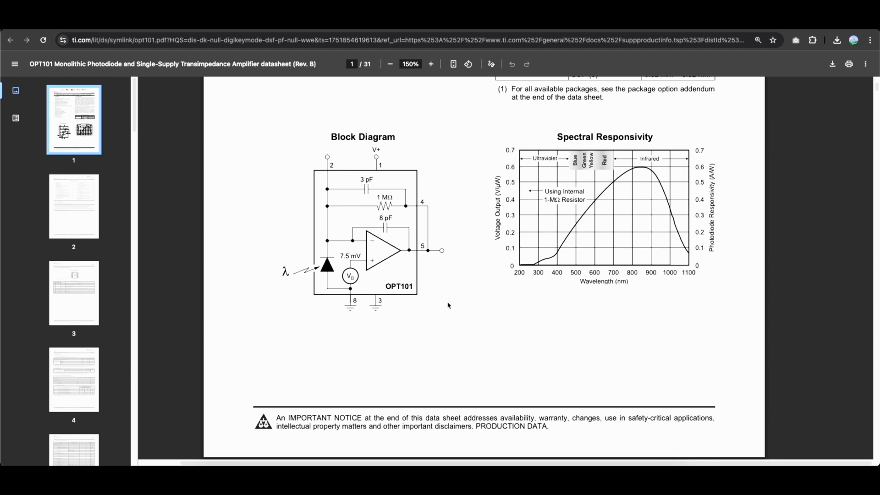